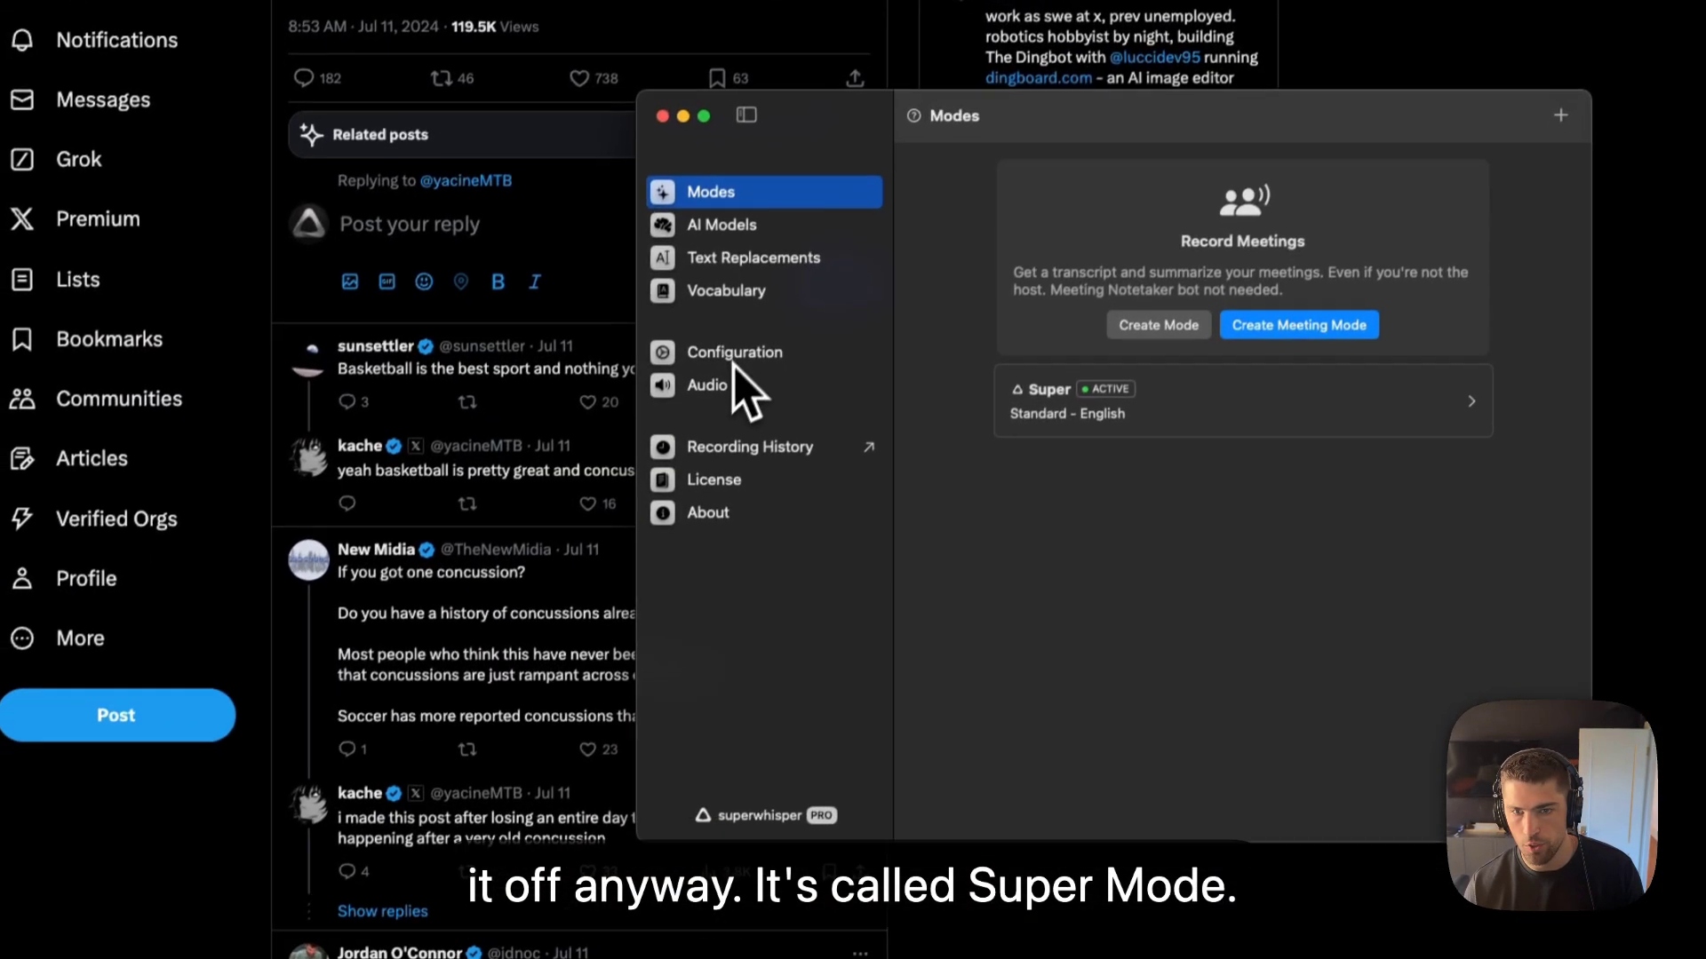
pyautogui.click(734, 352)
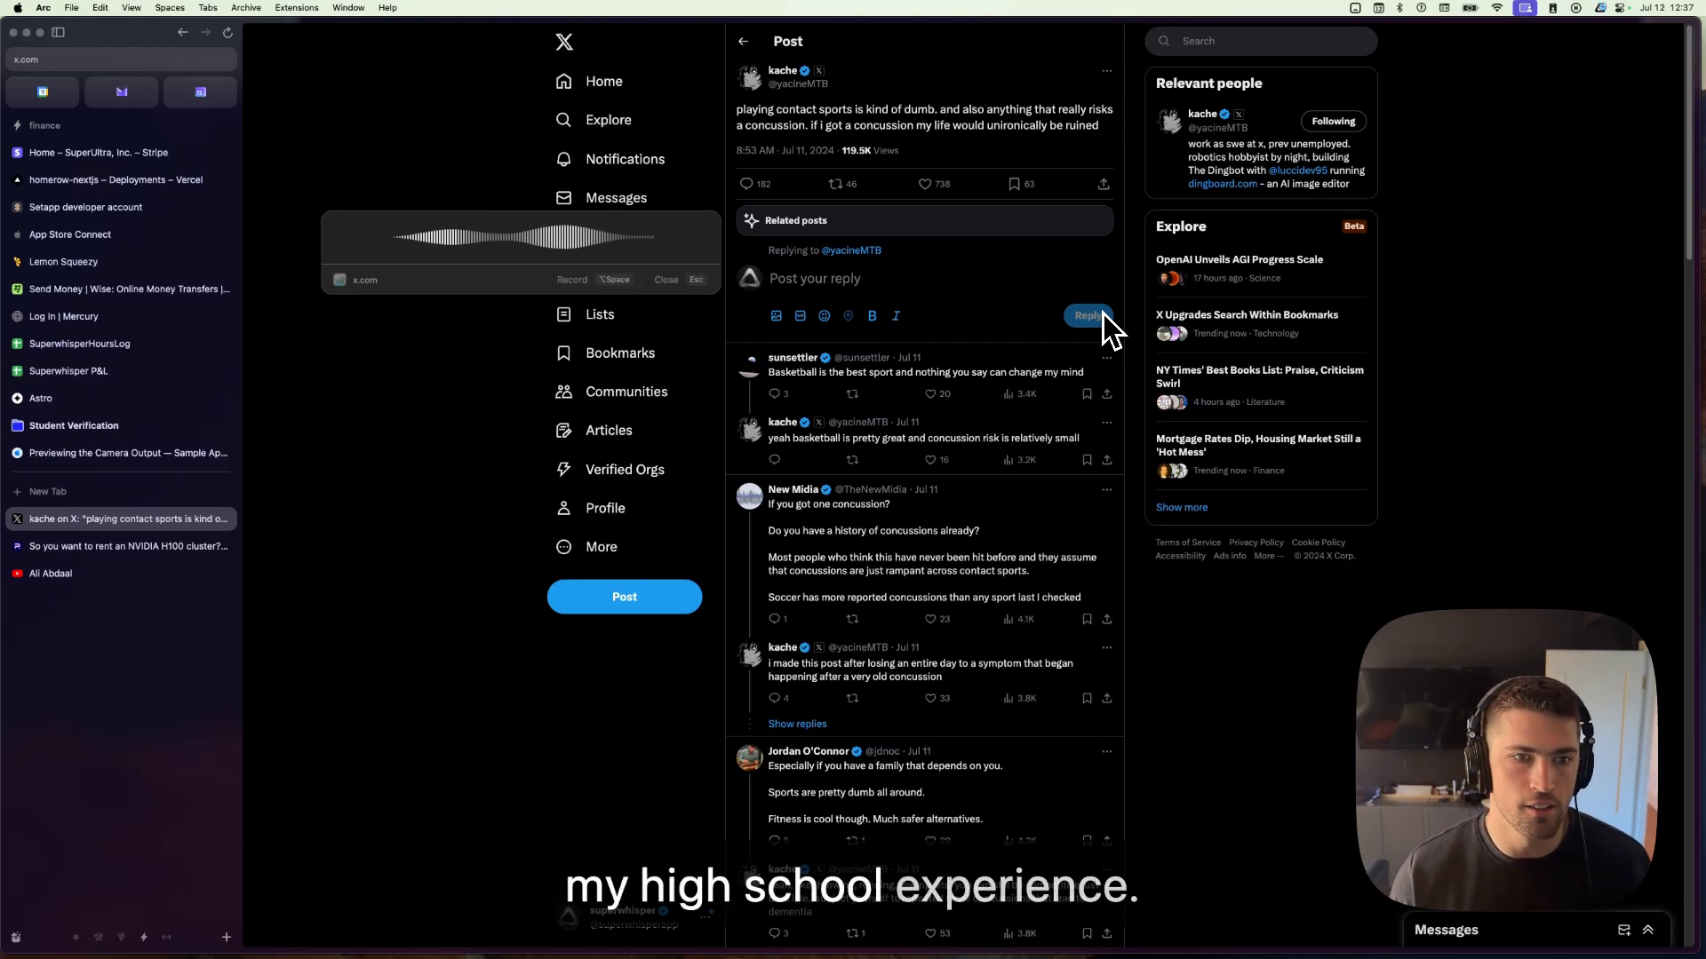
pyautogui.write('@yacineMTB Totally agreed. I got a bad concussion from rugby in high school and literally saw Looney Tunes stars when I stood up. Had to take months off of doing any sort of physical activity. It was one of the lowest points of my high school experience.')
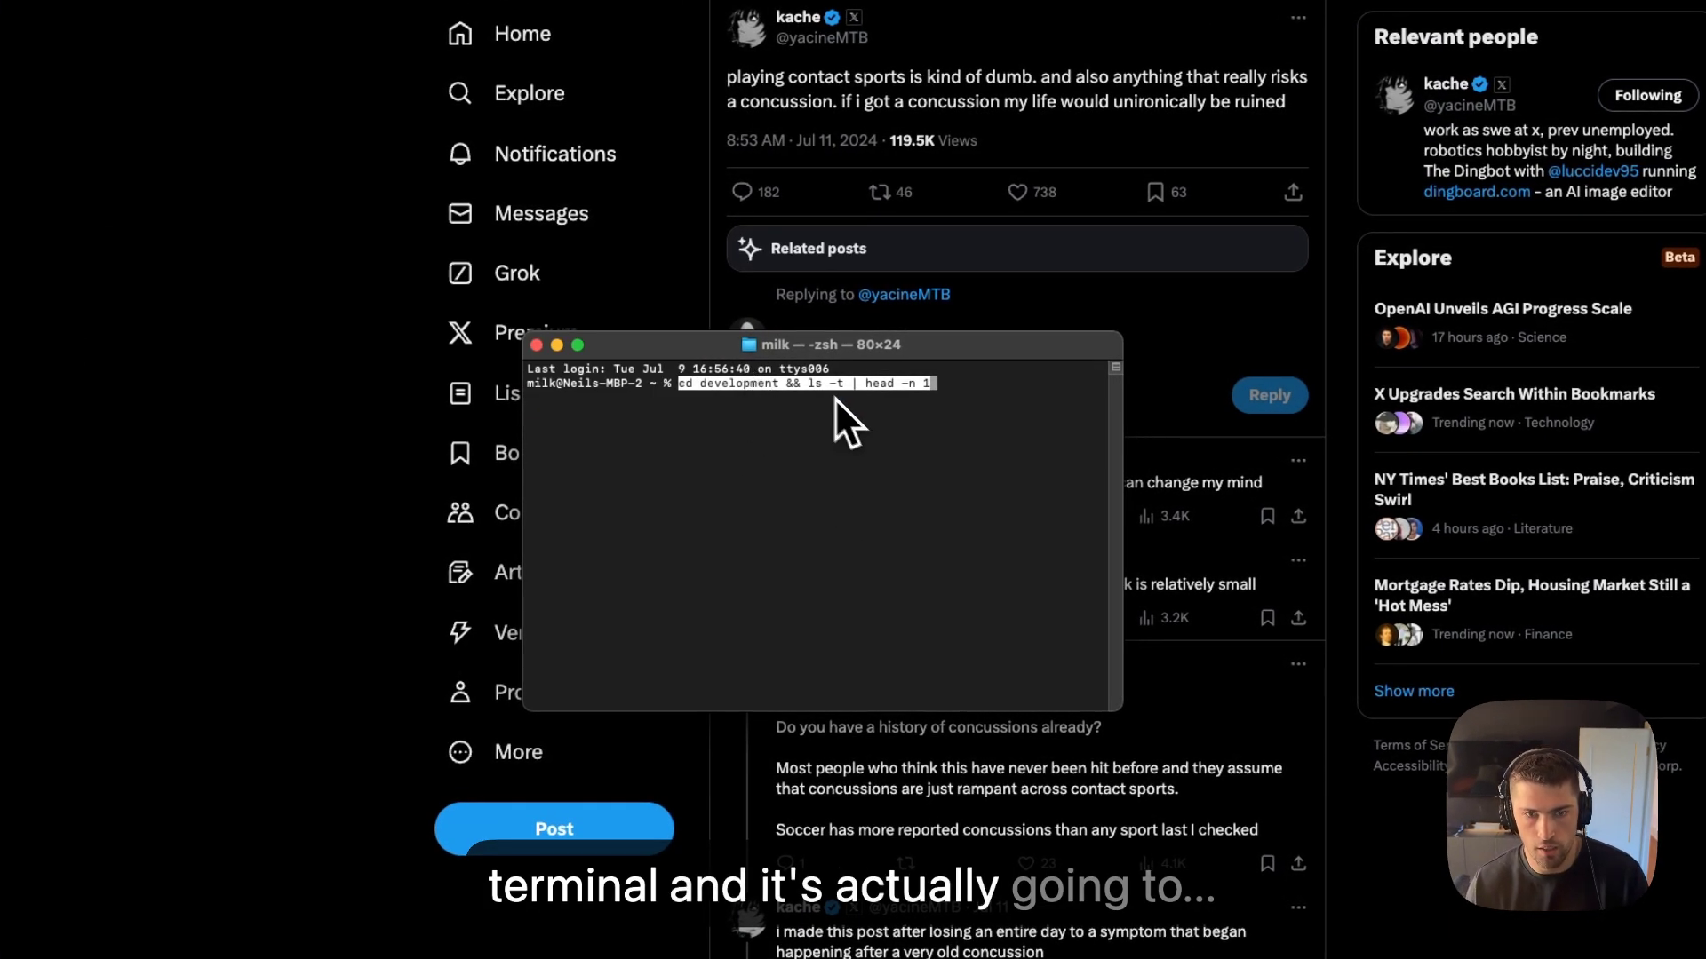
# - Run 'cd development && ls -t | head -n 1', revealing superwhisper as newest
pyautogui.press('Return')
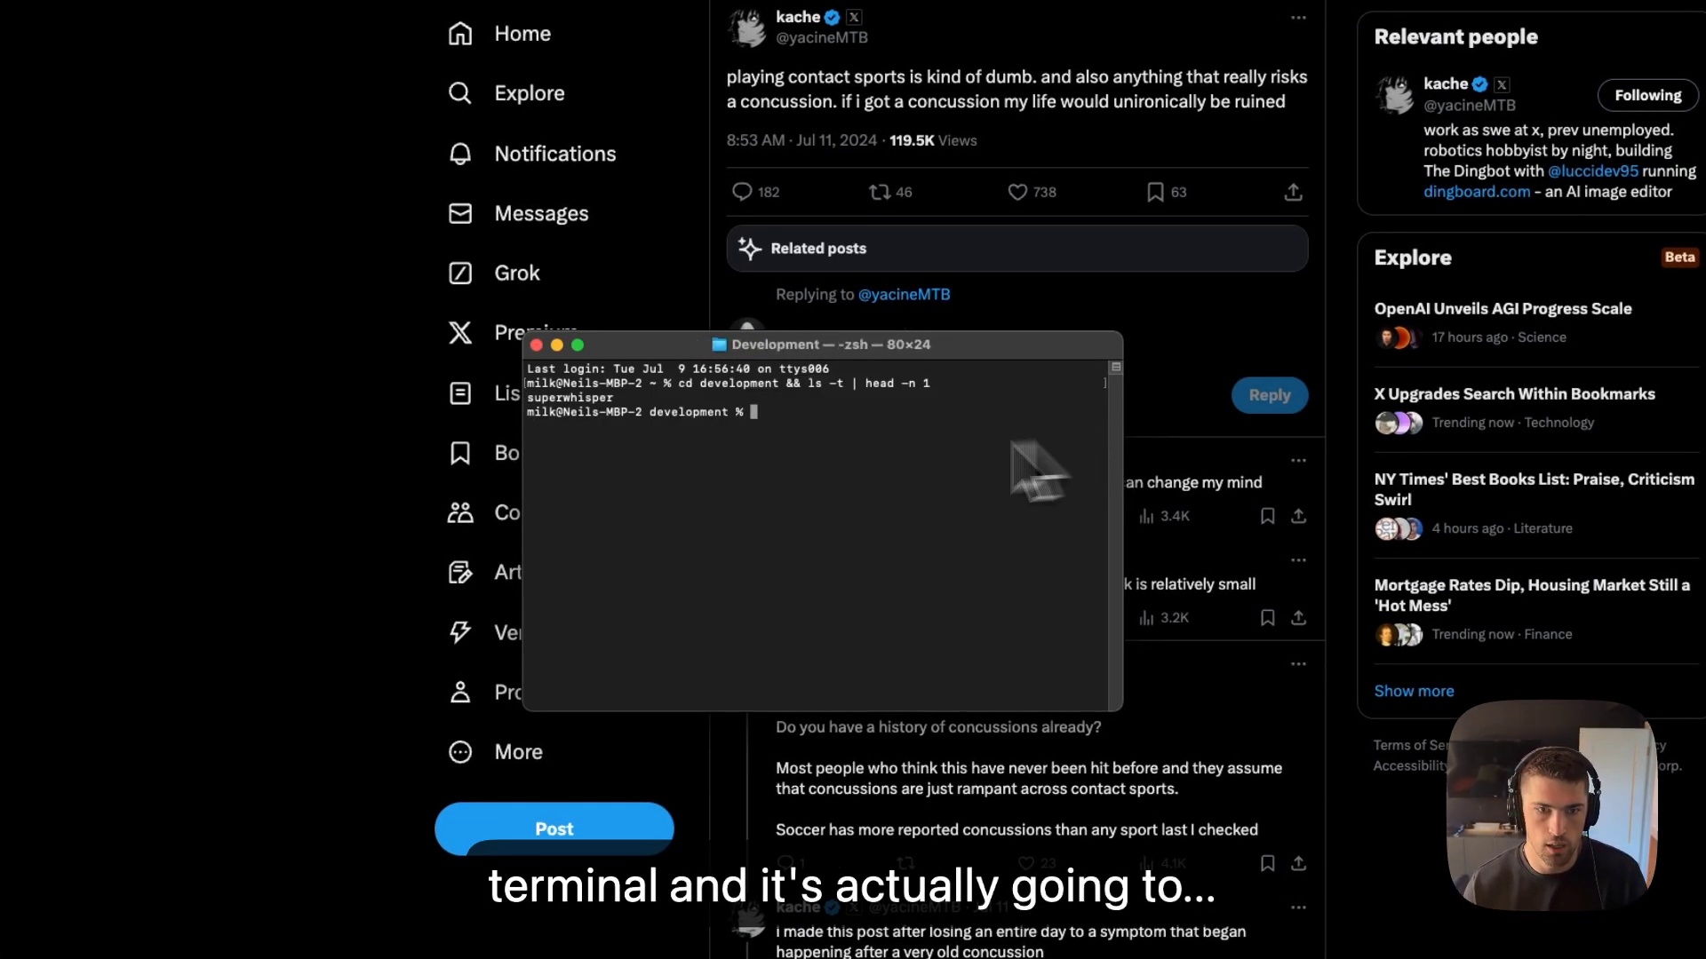
pyautogui.doubleClick(569, 397)
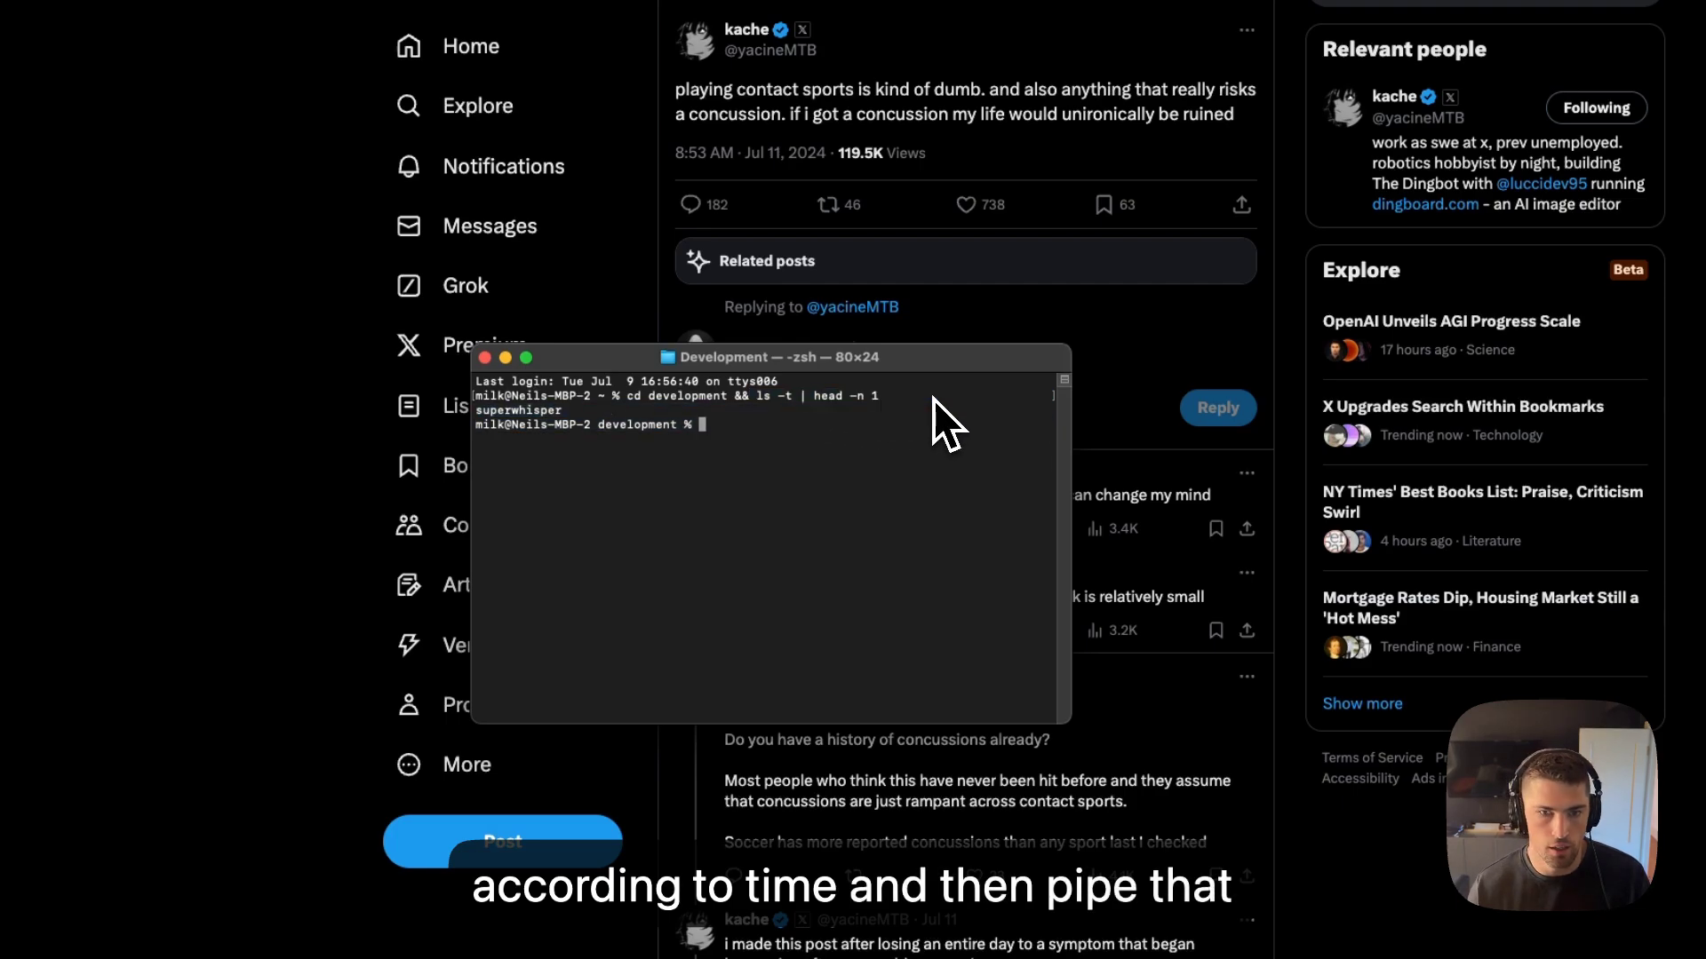
pyautogui.moveTo(821, 415)
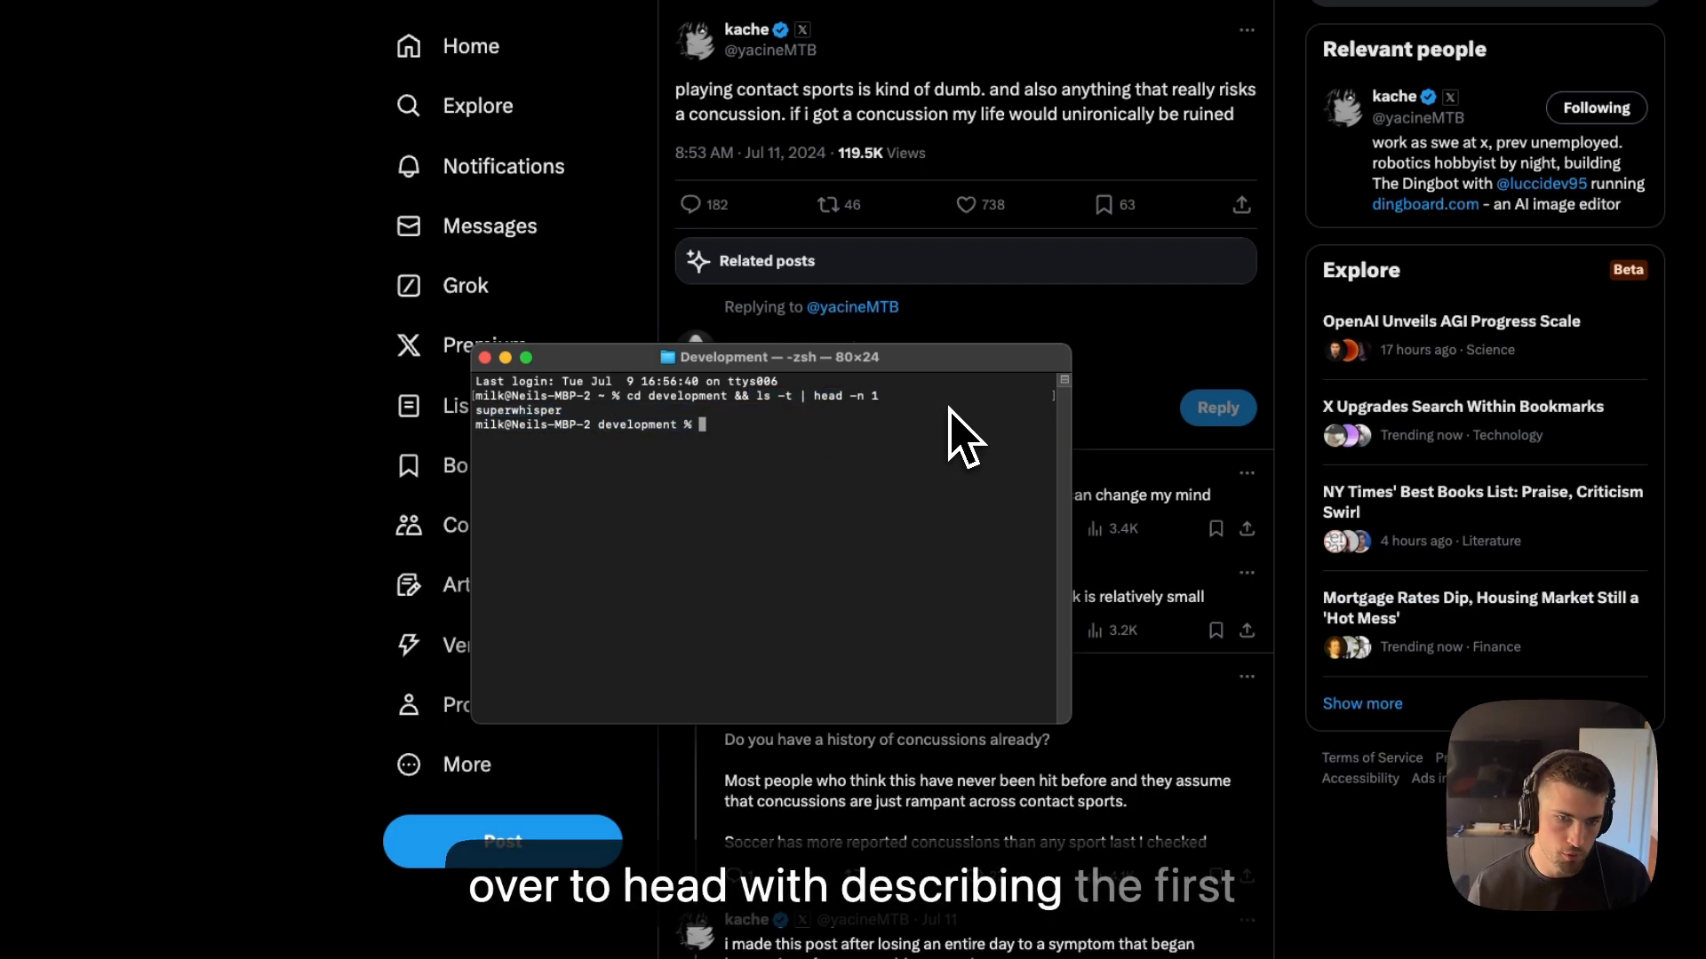
pyautogui.moveTo(855, 441)
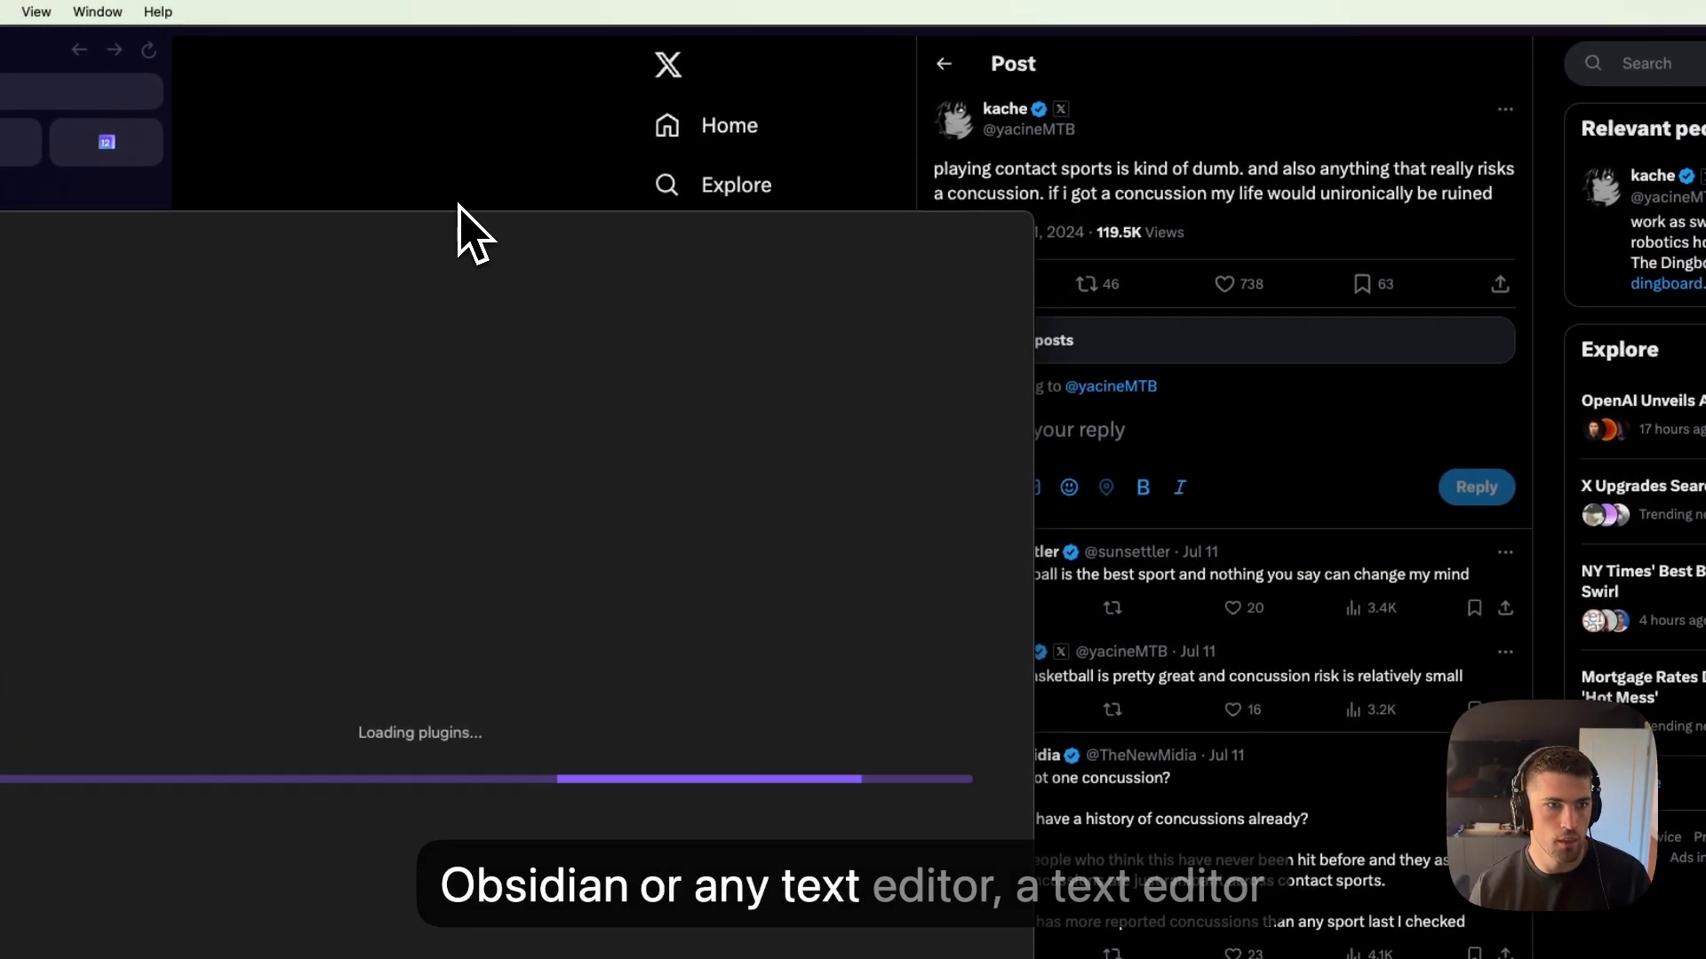
pyautogui.moveTo(442, 256)
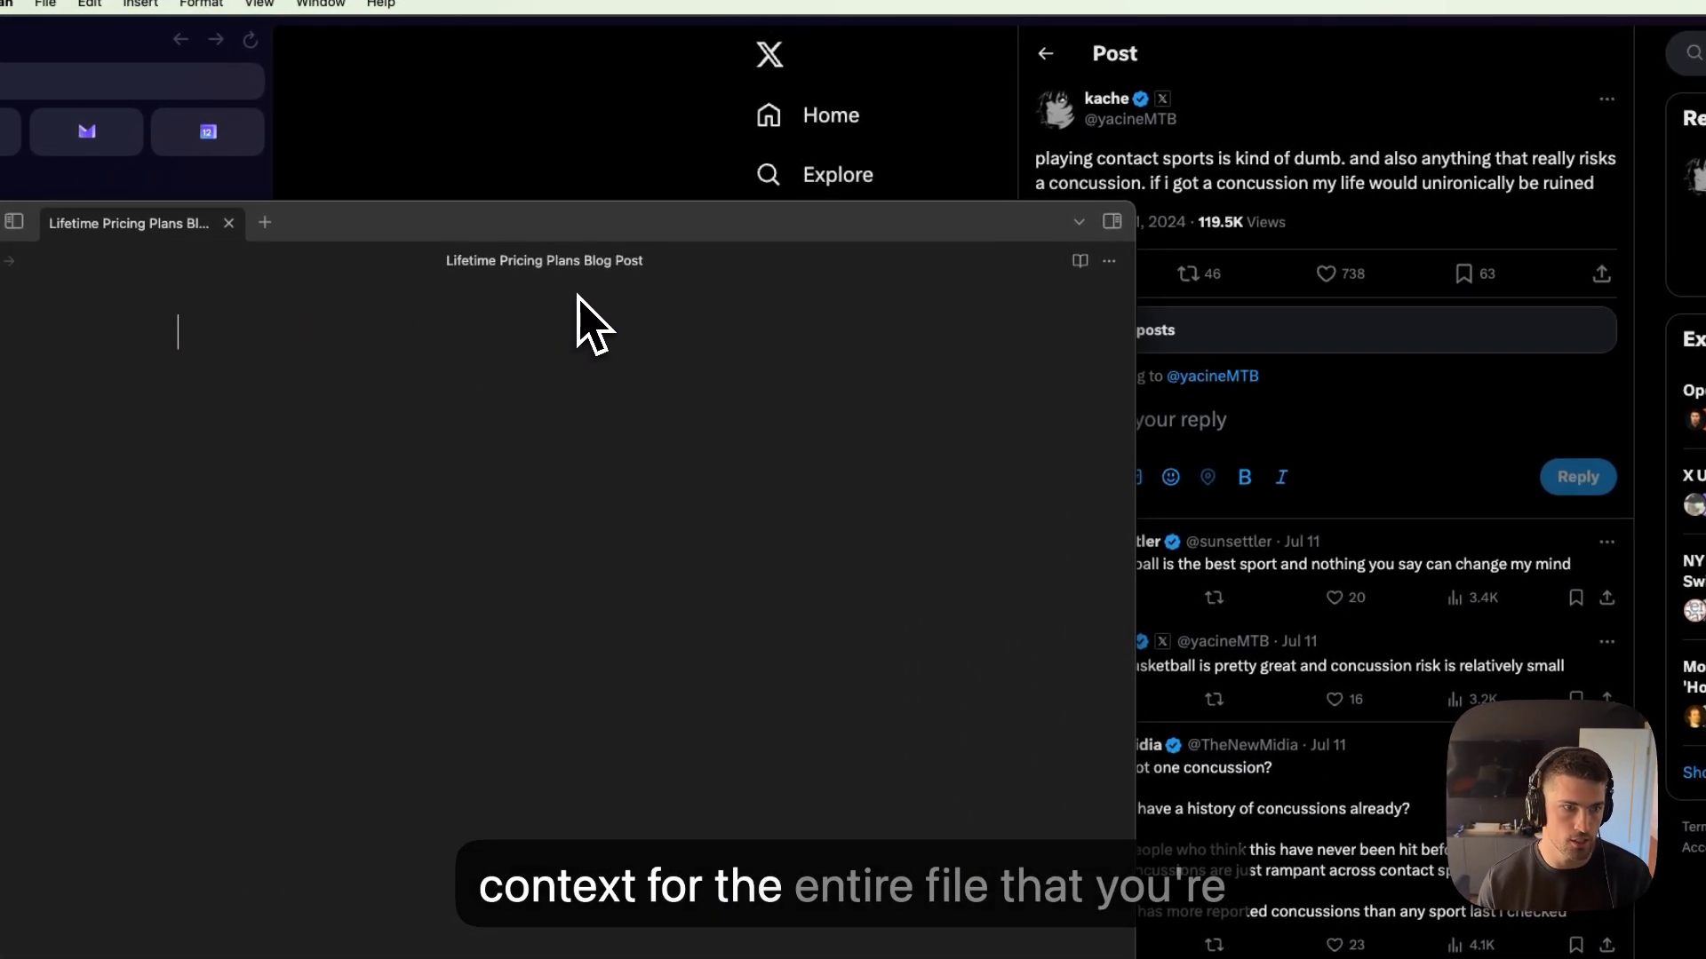
# - Type the note heading 'Lifetime Pricing Plans Blog Post'
pyautogui.write('Lifetime Pricing Plans Blog Post')
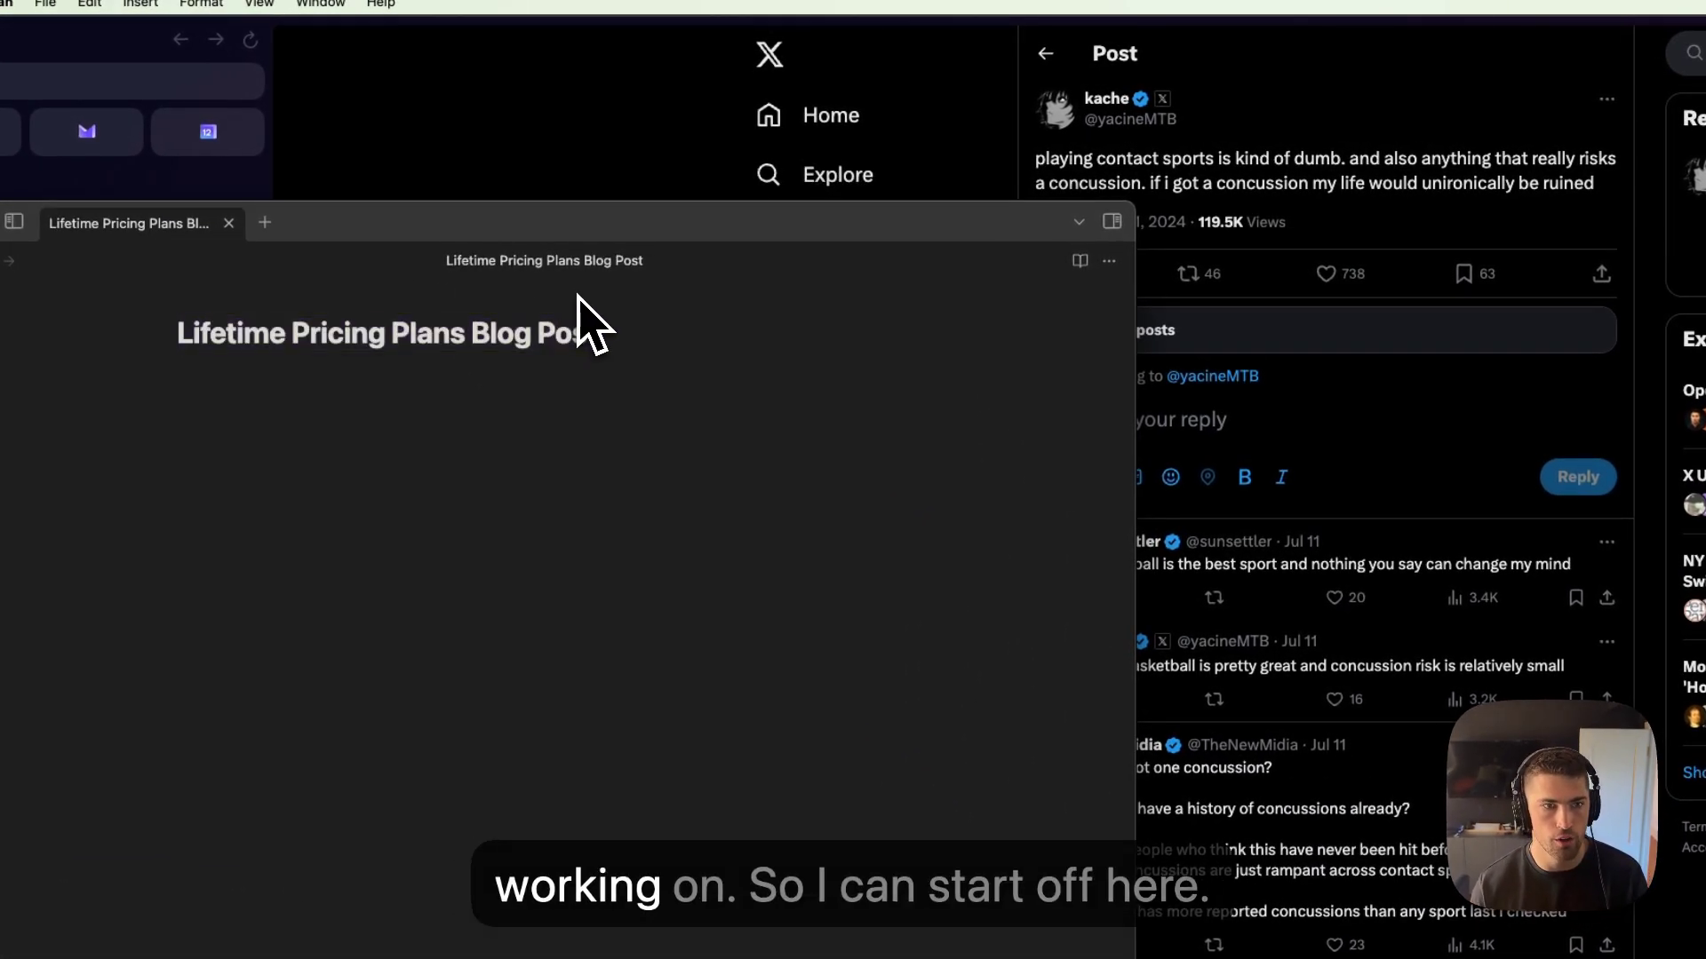
pyautogui.moveTo(698, 457)
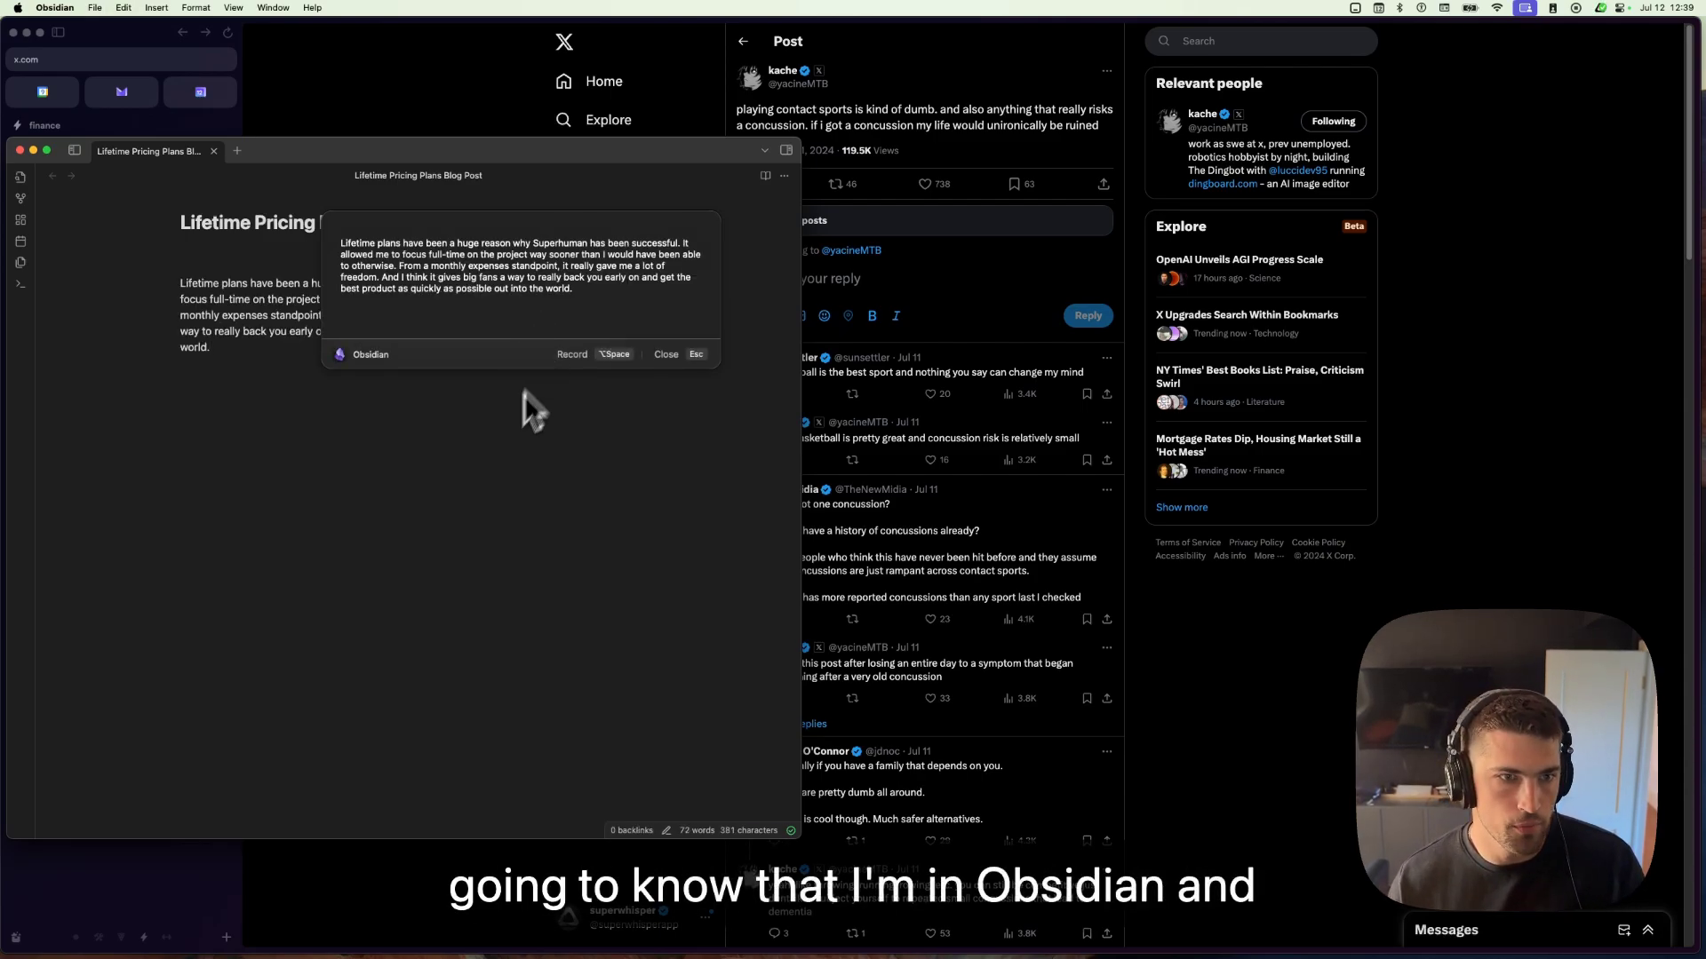
# - Select the note content so Super Mode can add section headers
pyautogui.click(666, 353)
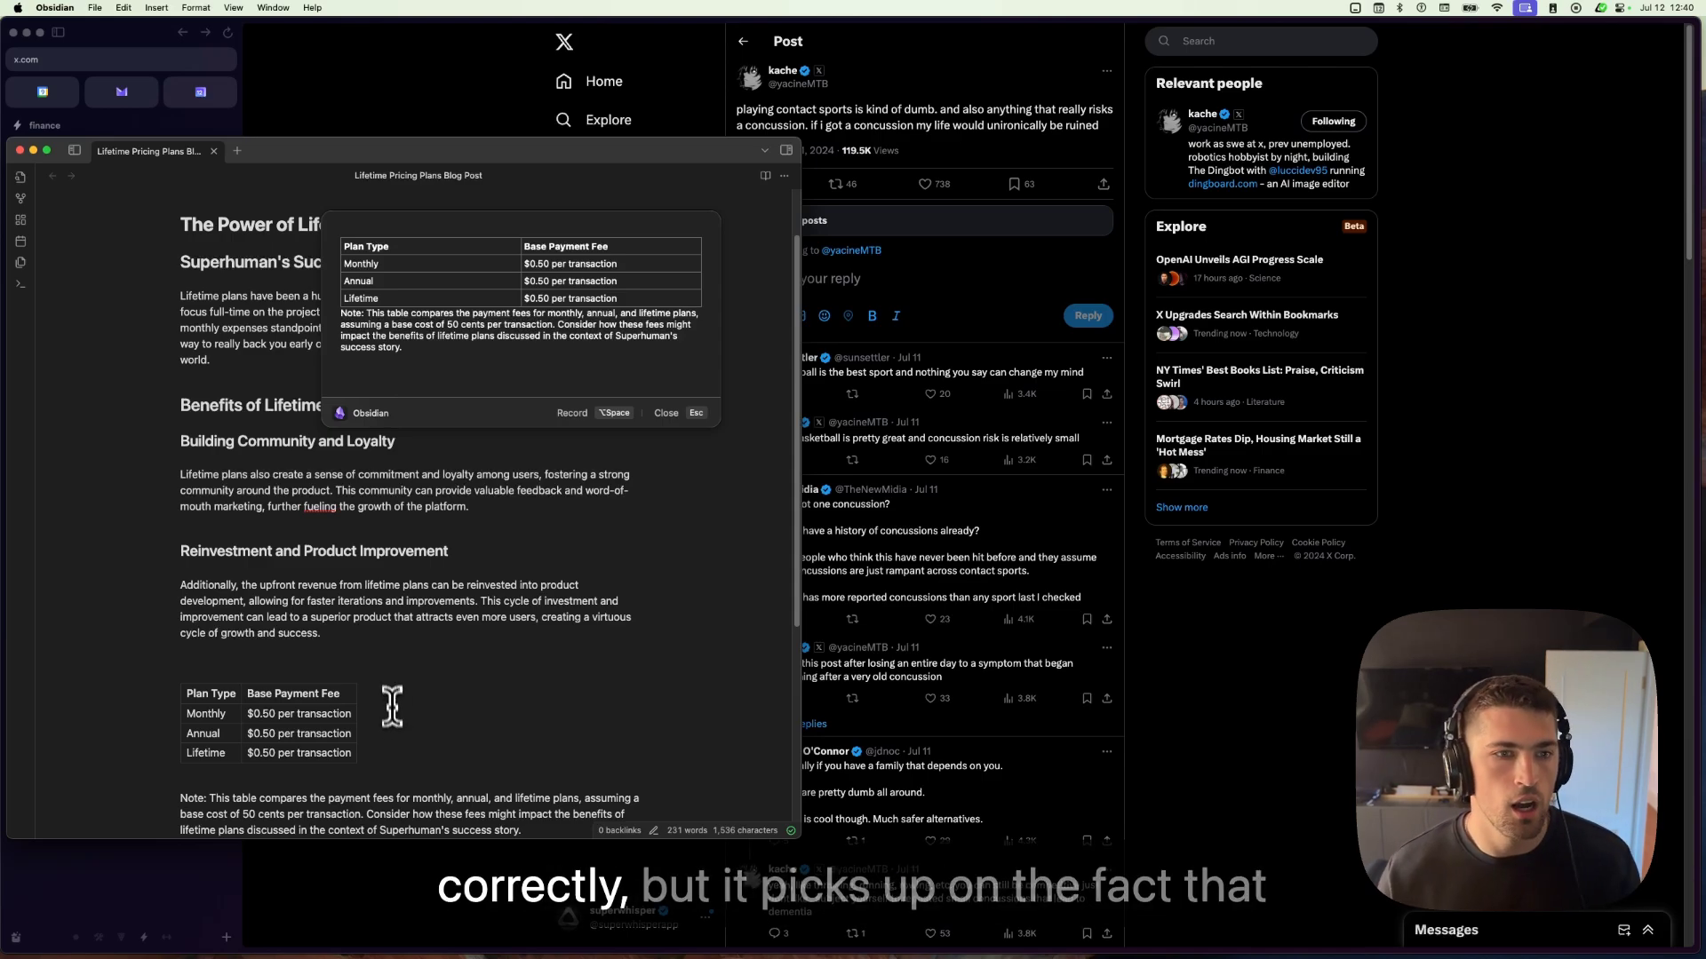
pyautogui.moveTo(506, 380)
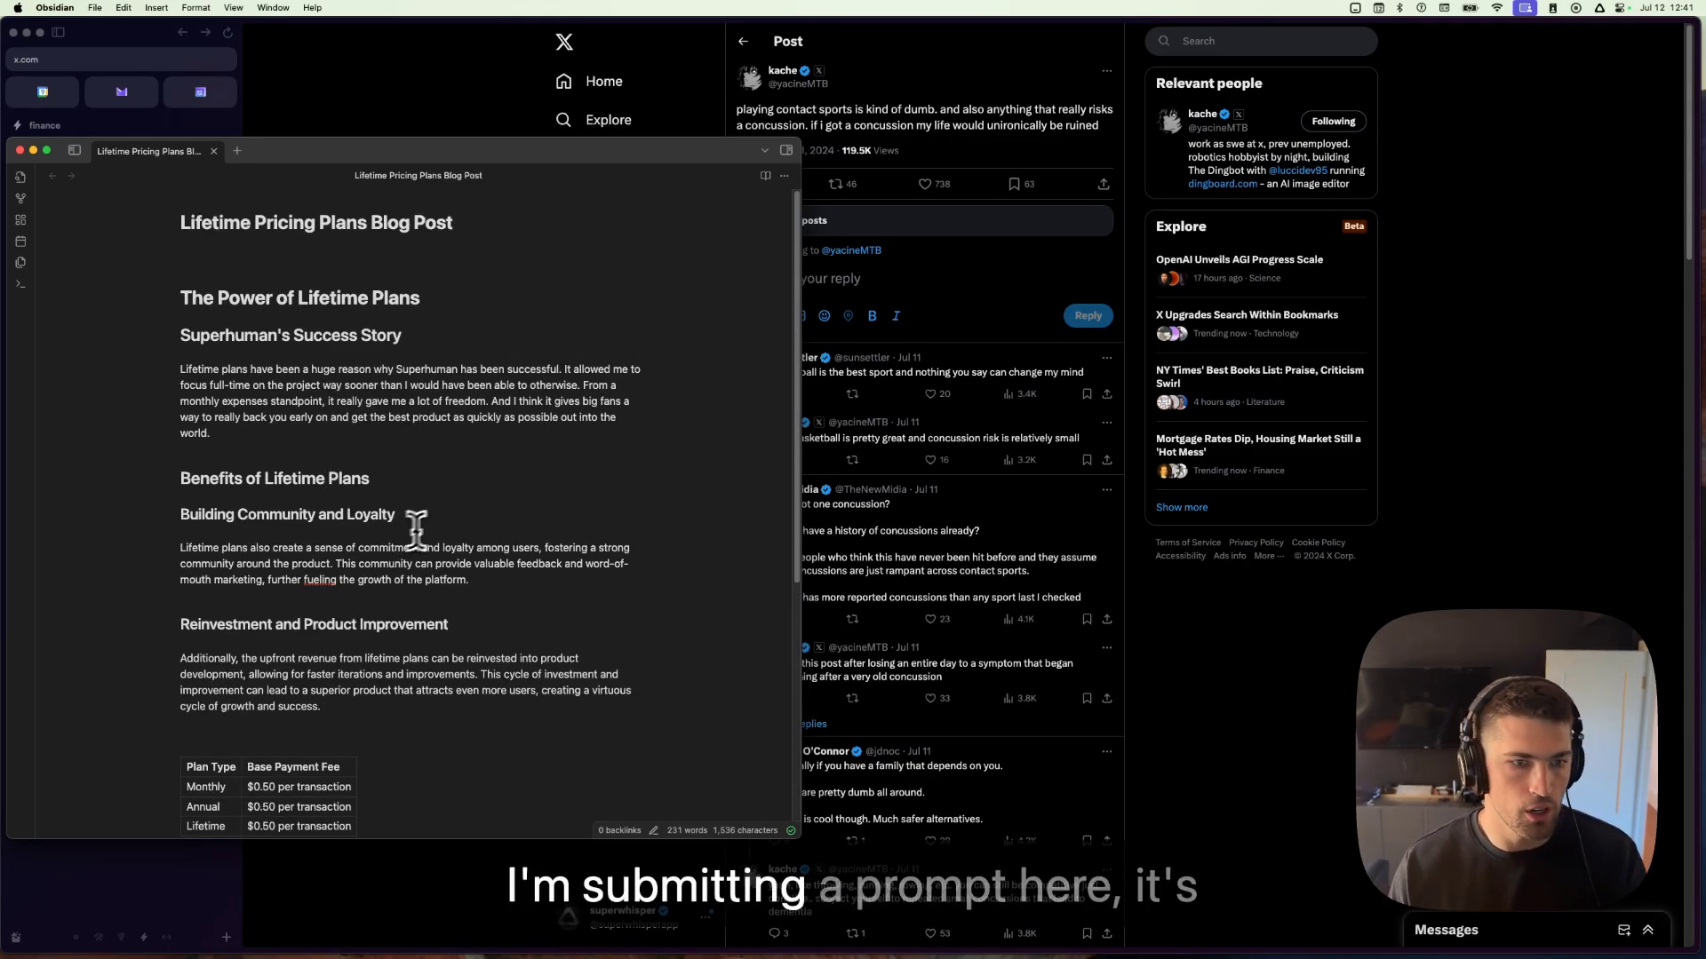
pyautogui.moveTo(444, 531)
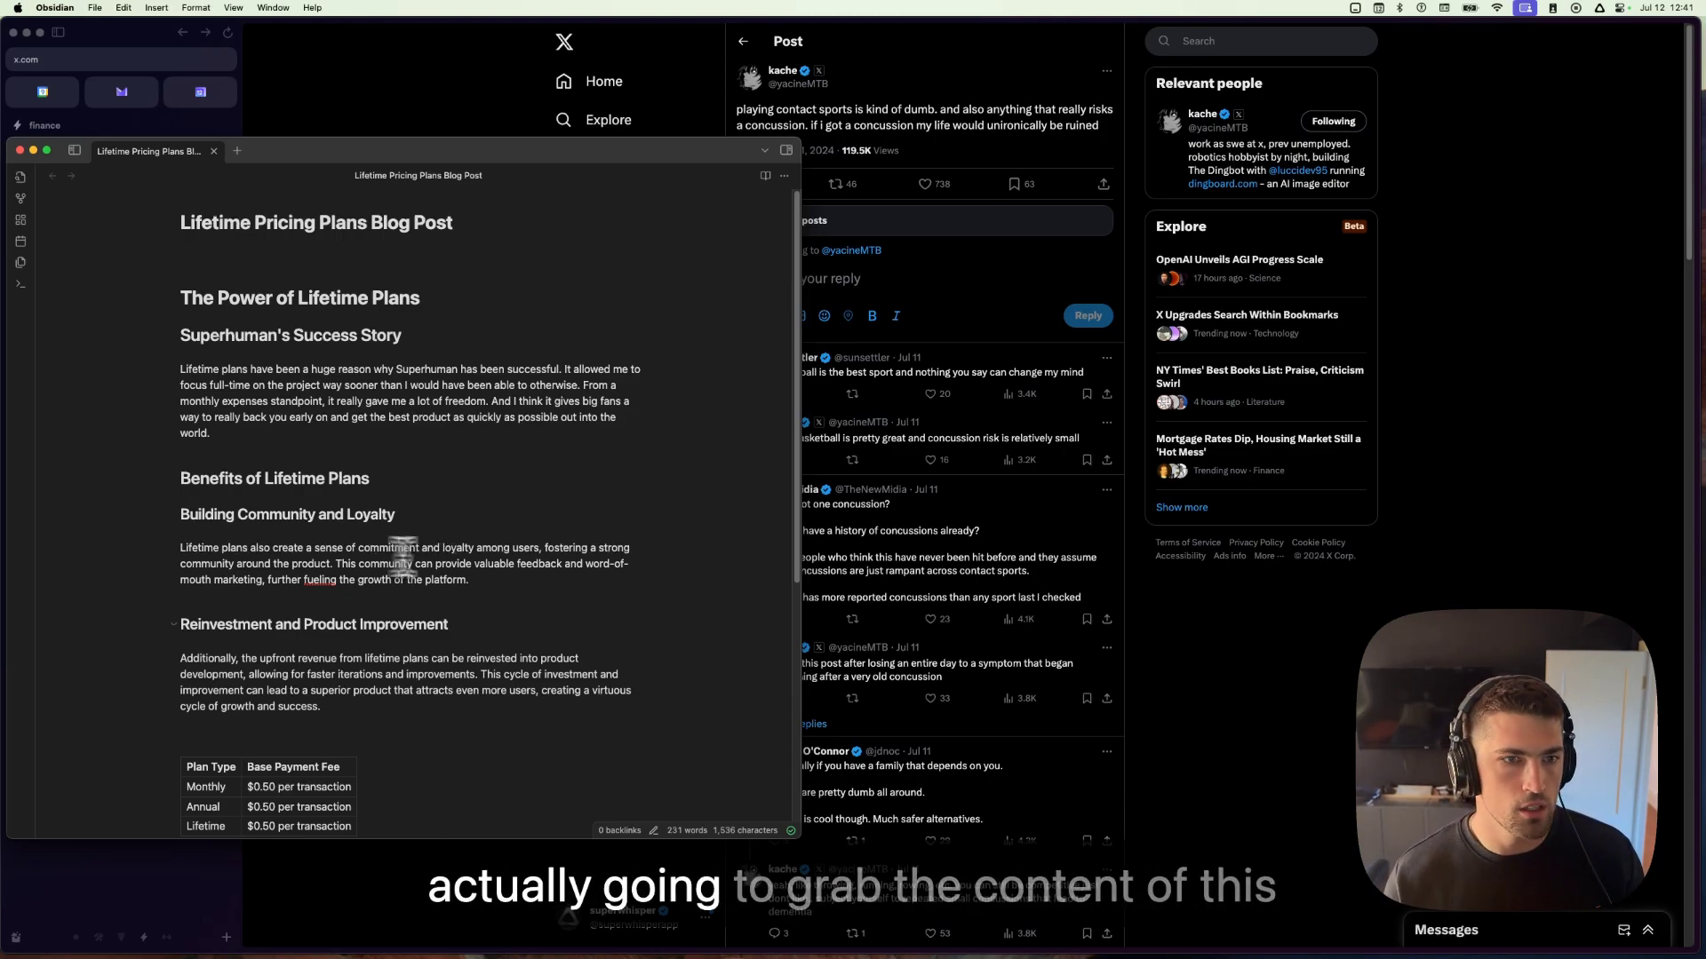
# - Scroll down to check the fee table and its $0.50 per-transaction note
pyautogui.scroll(-3)
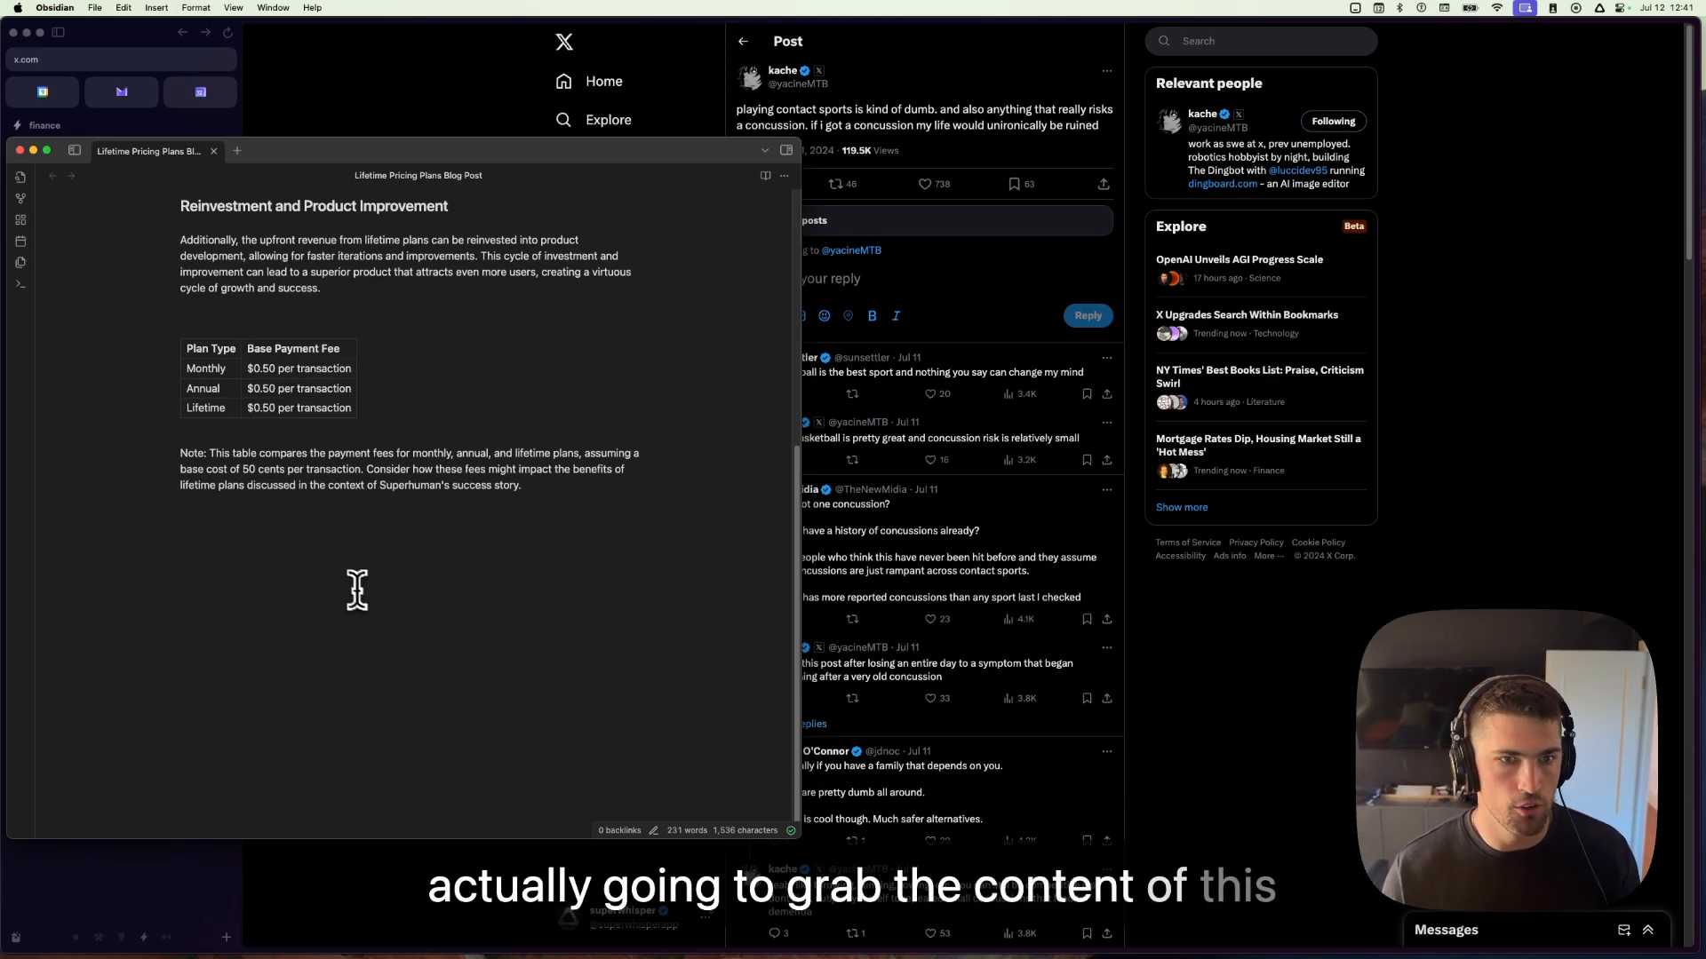
pyautogui.moveTo(410, 436)
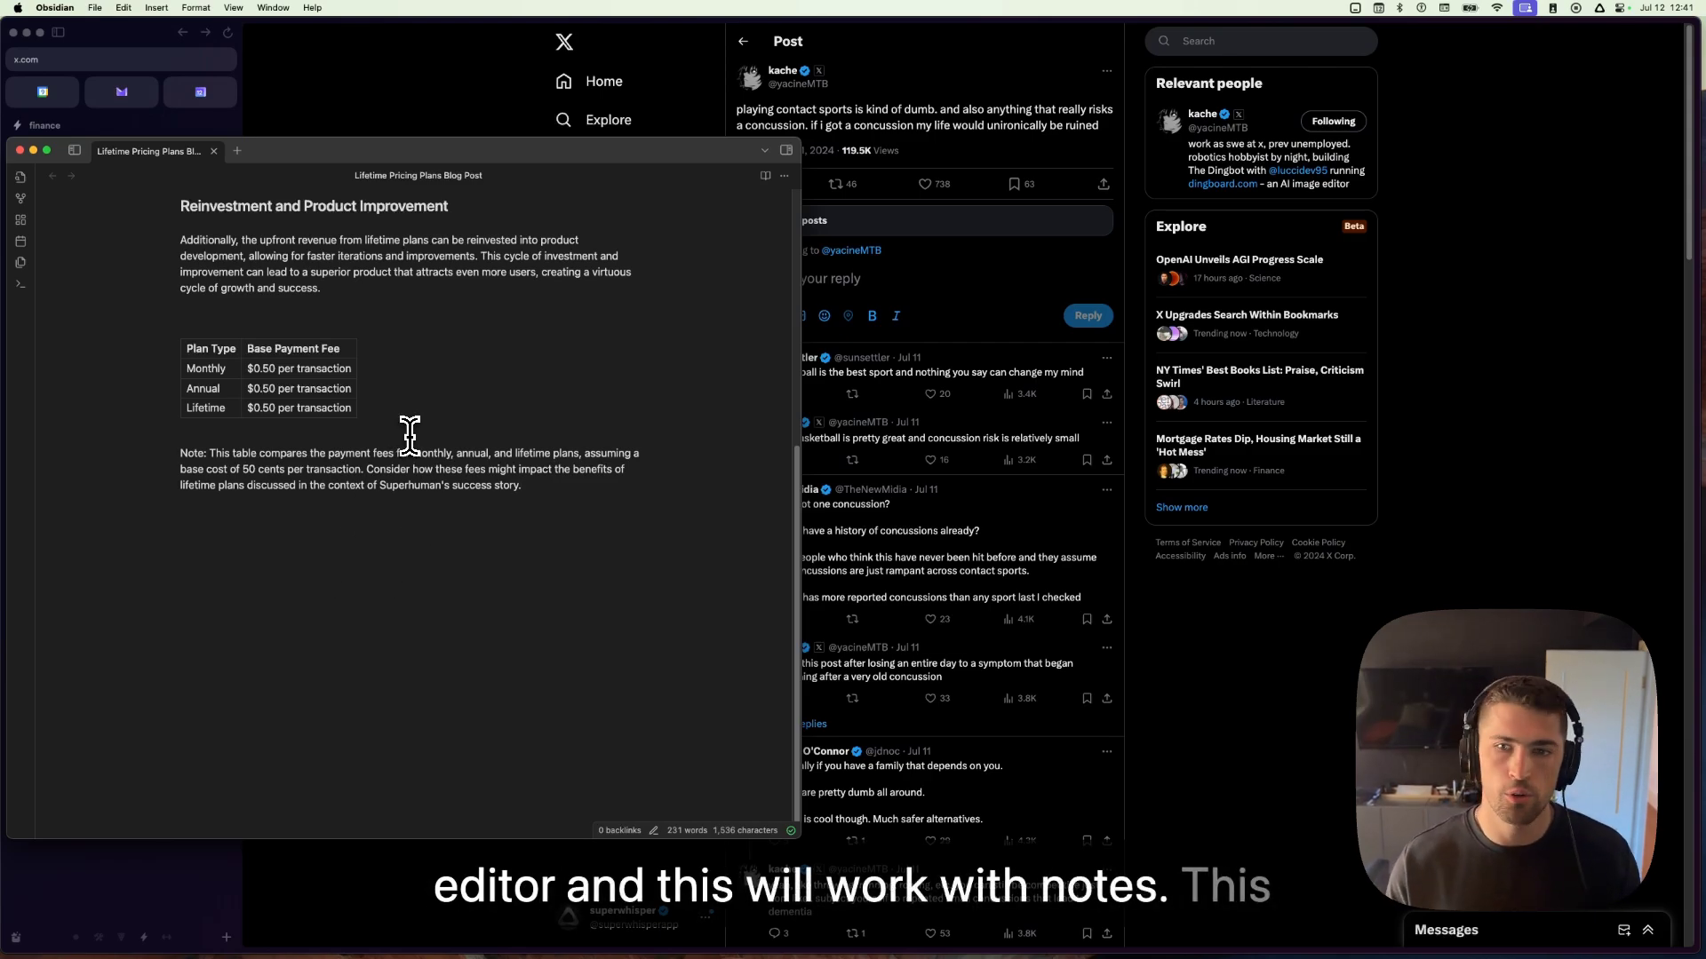